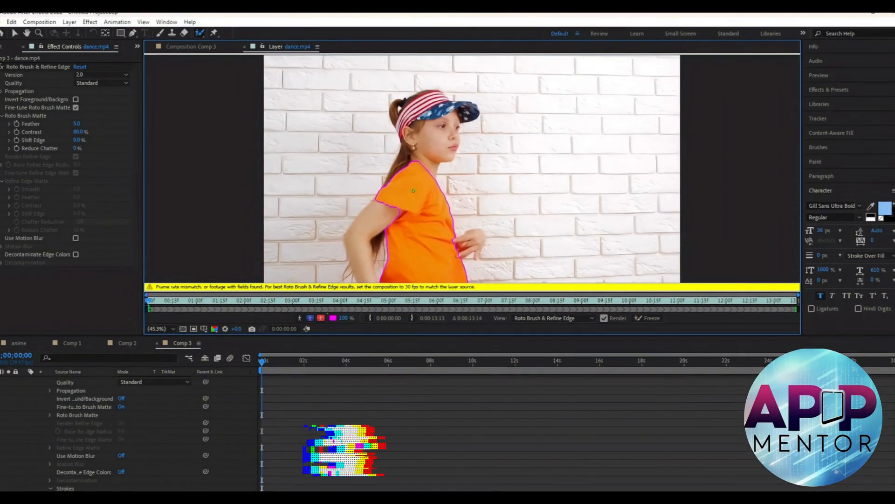
- Undo the Roto Brush strokes back to the original untouched Relax clip
key(ctrl+z)
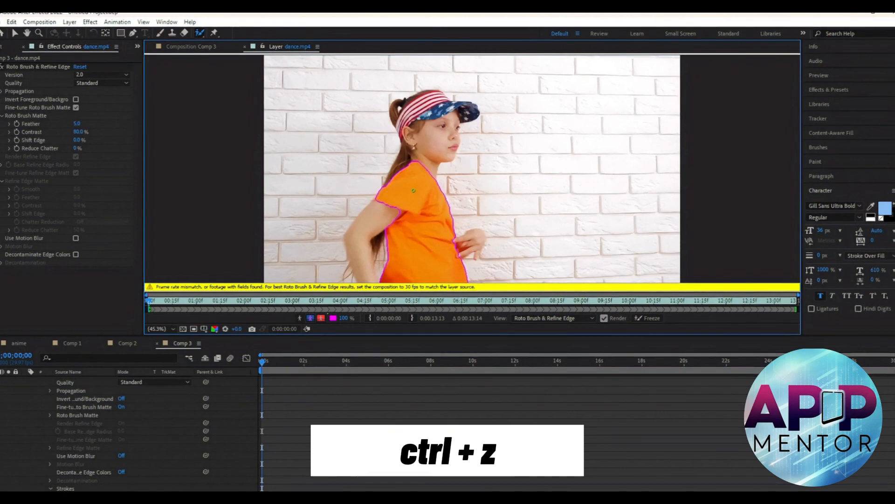
key(ctrl+z)
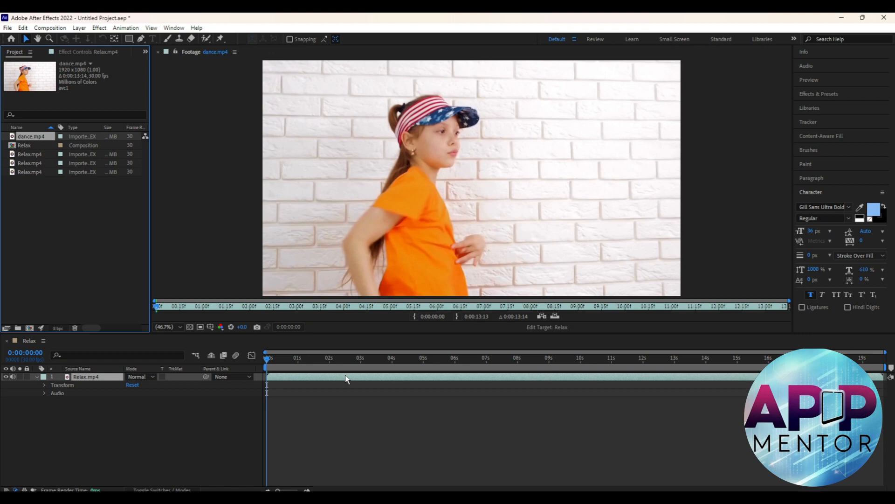
- Pre-compose the Relax.mp4 layer into a new composition named NEWW
right_click(345, 380)
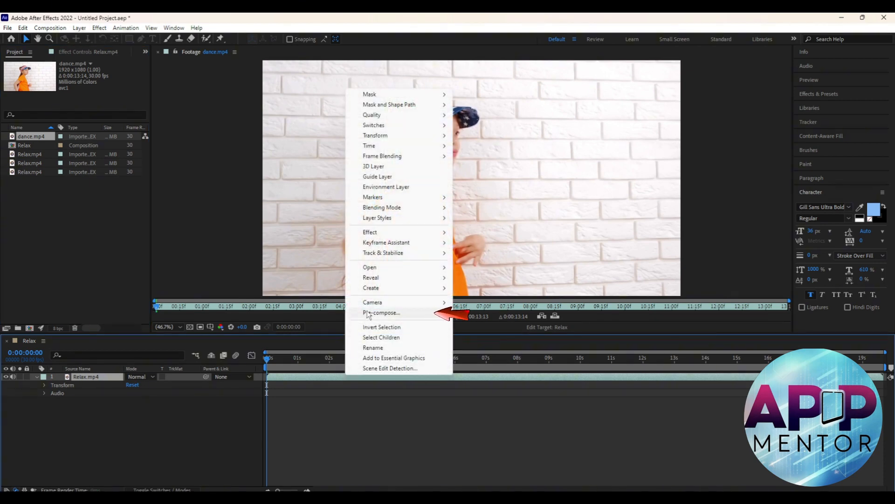
click(382, 312)
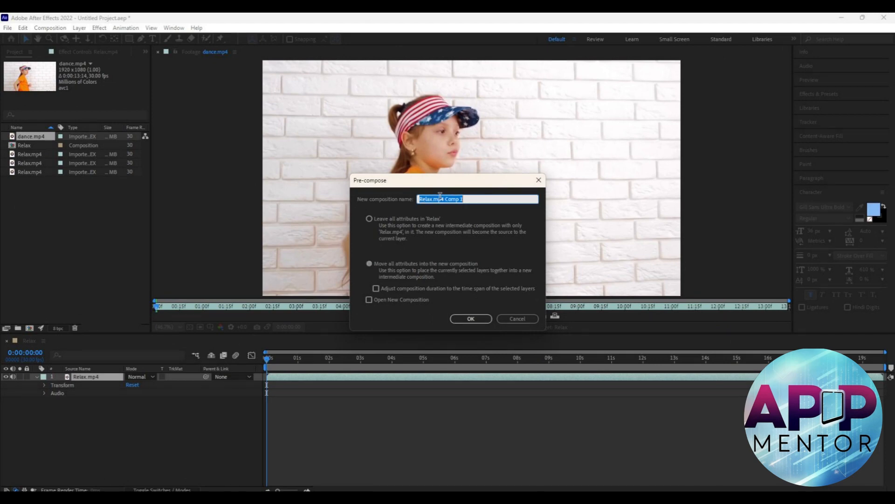
click(470, 318)
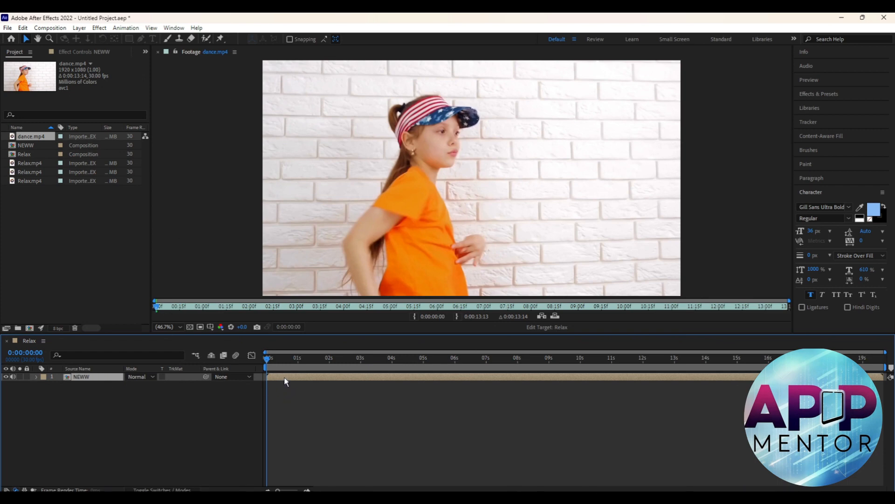
right_click(285, 377)
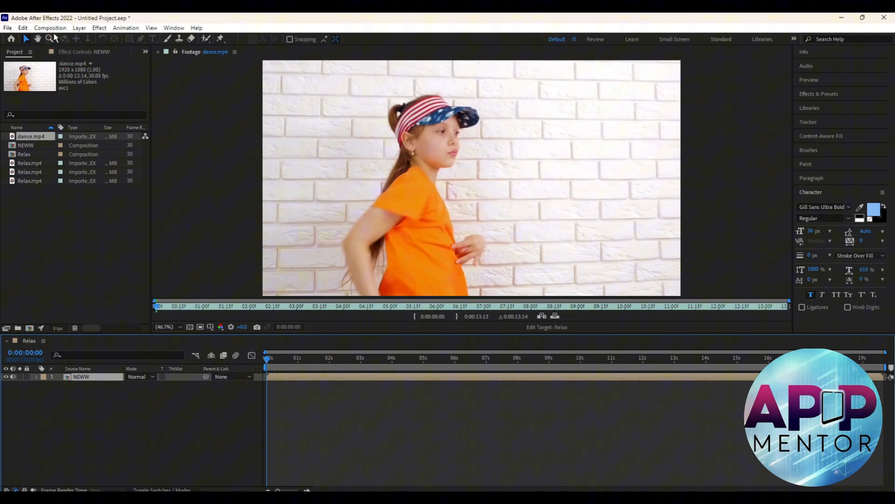
click(49, 27)
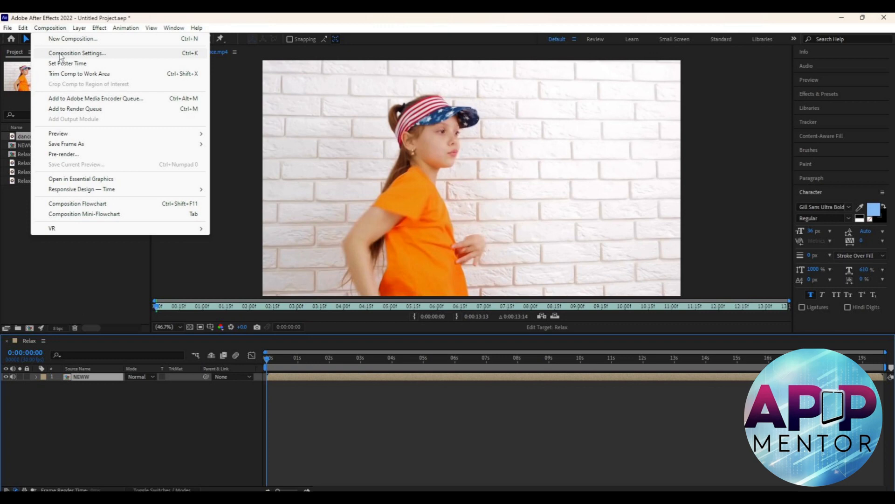
- Edit the Relax composition's Frame Rate to match the dance footage and apply it
click(76, 52)
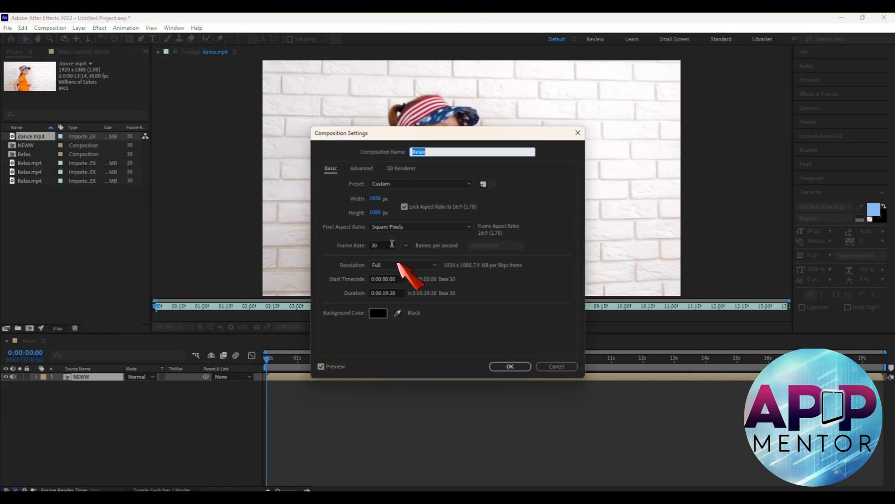
click(380, 245)
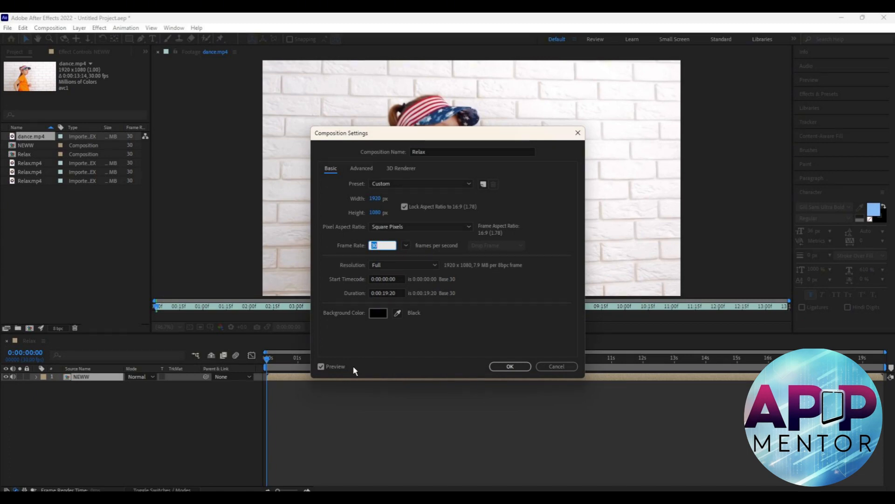
click(509, 365)
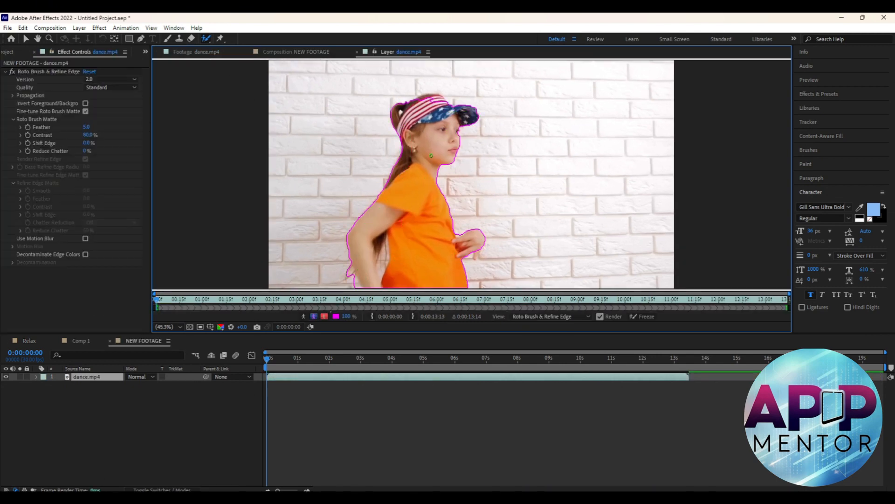
- View the girl cut out onto black in the NEW FOOTAGE composition
click(304, 52)
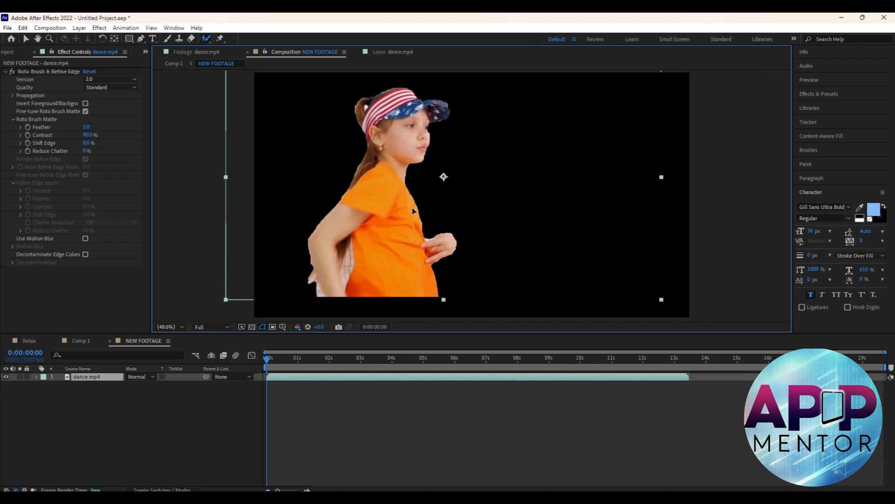